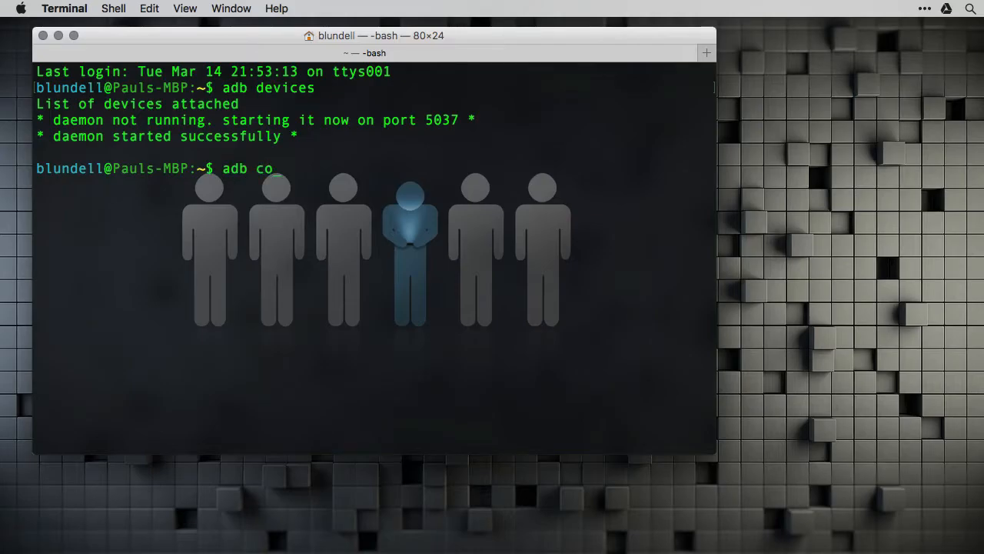
Step: Run 'adb connect Android.local' in the Terminal to reach the Android Things board
{"action": "type", "text": "nnect Android.lo"}
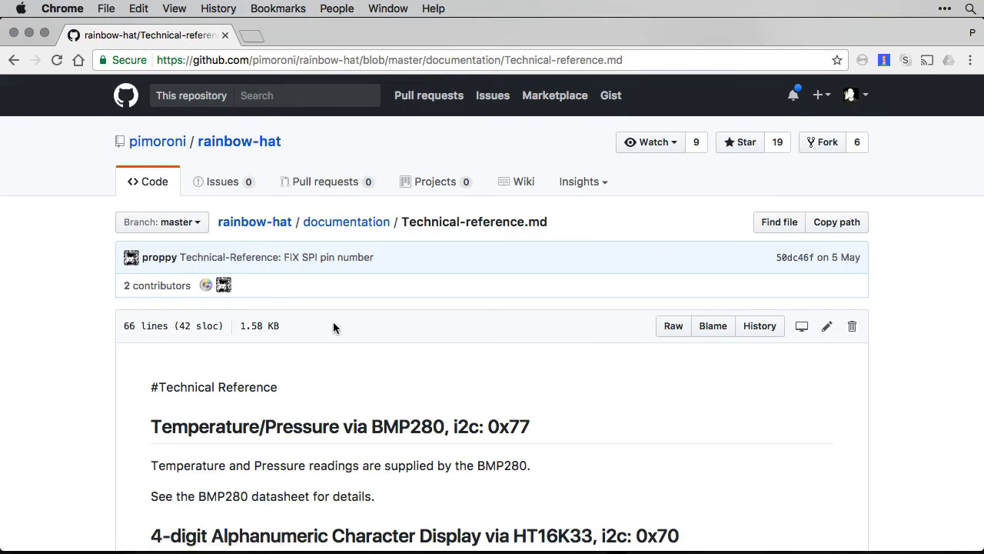
Step: Scroll the Rainbow HAT technical reference down to the BMP280 section at address 0x77
{"action": "scroll", "scroll_direction": "down", "scroll_amount": 3}
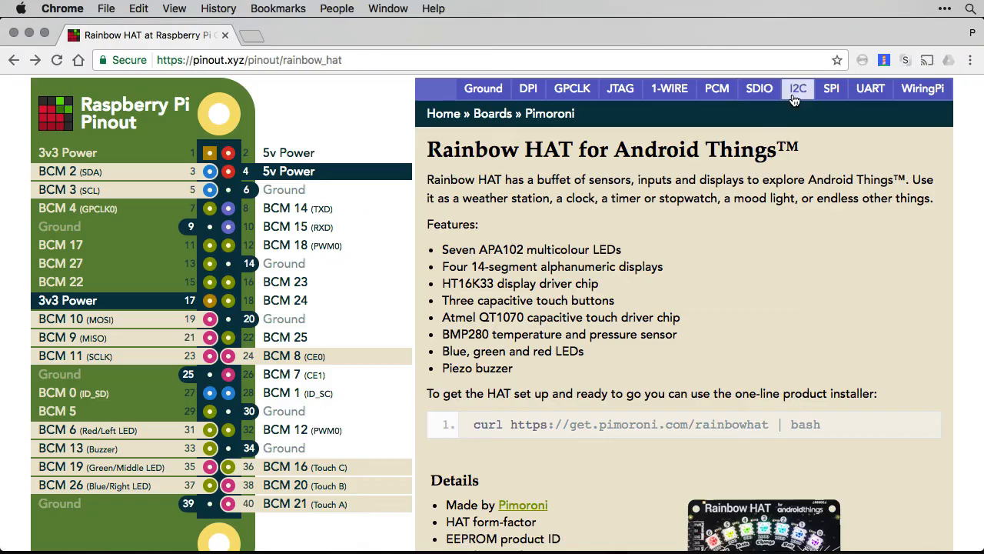
Step: Show the pinout.xyz I2C pins and open details for BCM 2 (Data)
{"action": "left_click", "coordinate": [798, 89]}
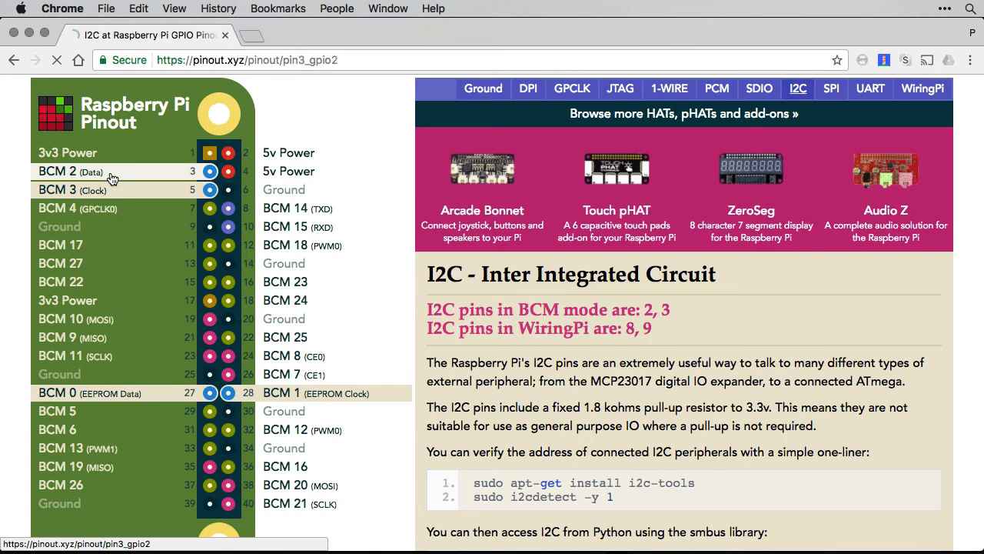
{"action": "left_click", "coordinate": [108, 171]}
{"action": "type", "text": "bmp28"}
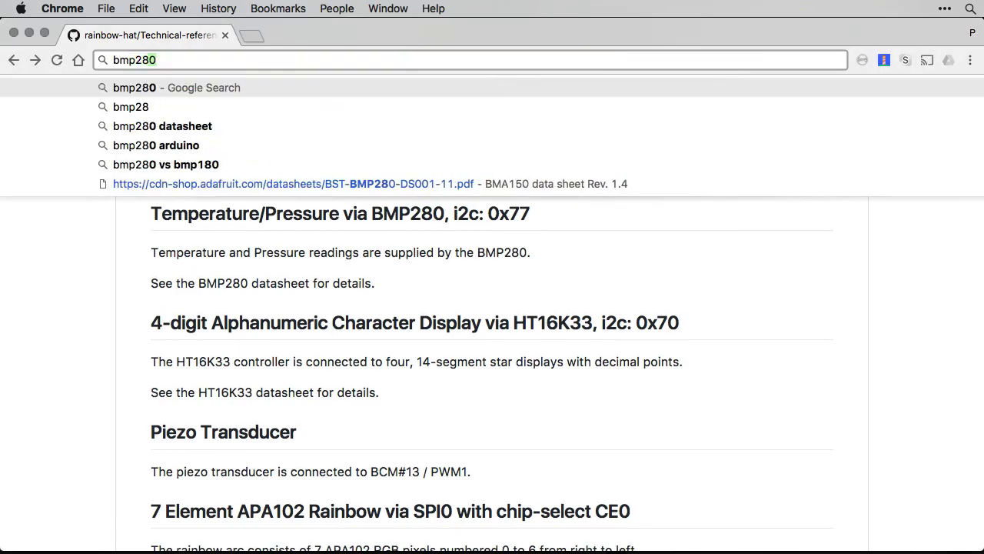
Step: Search for the BMP280 datasheet and open Adafruit's PDF copy
{"action": "left_click", "coordinate": [163, 126]}
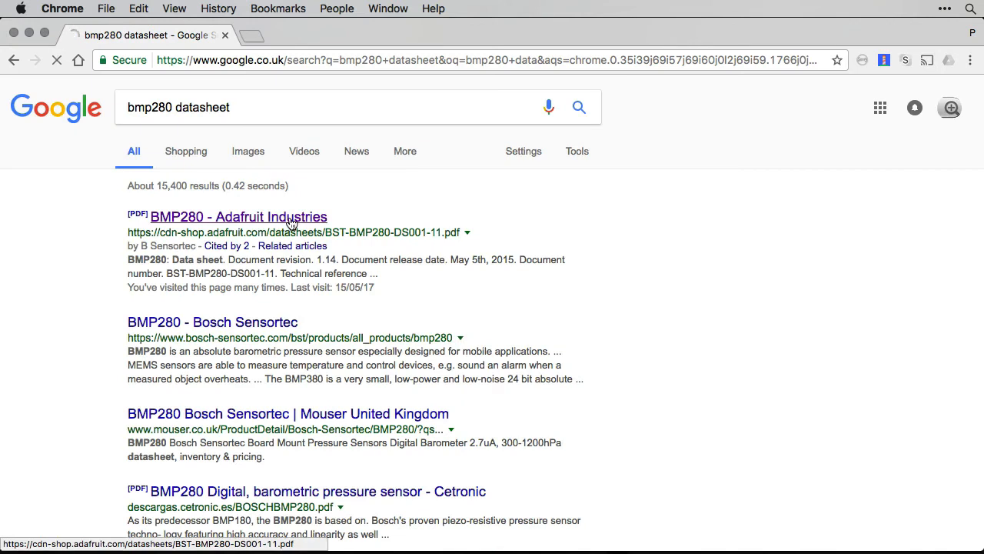
{"action": "left_click", "coordinate": [238, 216]}
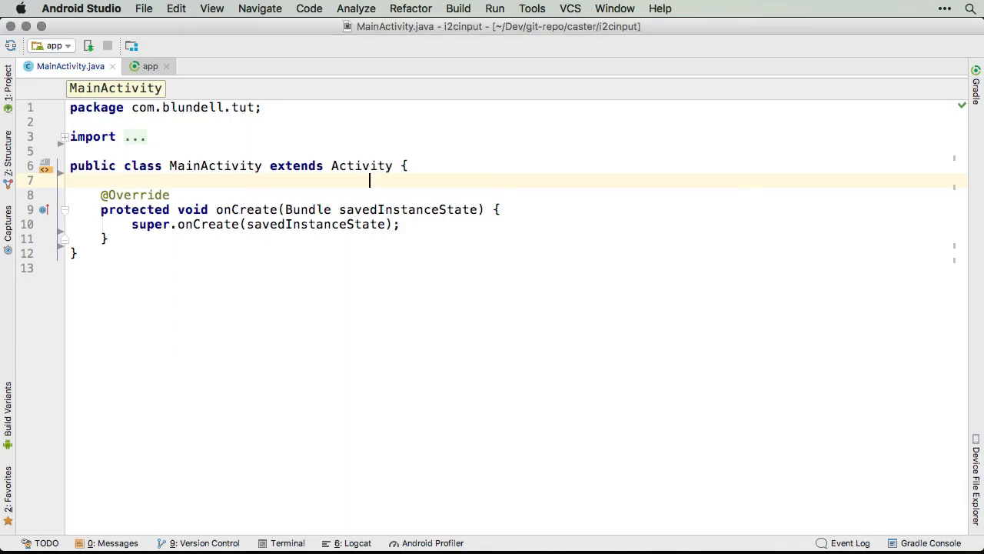
Step: Add 'PeripheralManager service = PeripheralManager.getInstance();' inside the MainActivity class
{"action": "type", "text": "PeripheralManager service = PeripheralManager.getInstance();"}
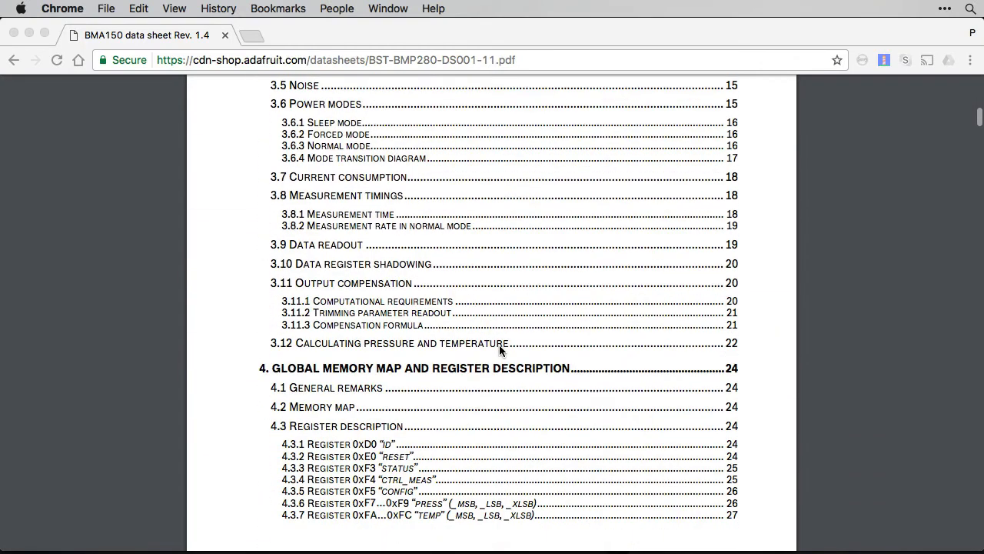
Step: Jump to datasheet section '3.11 Output compensation' from the table of contents
{"action": "scroll", "scroll_direction": "down", "scroll_amount": 3}
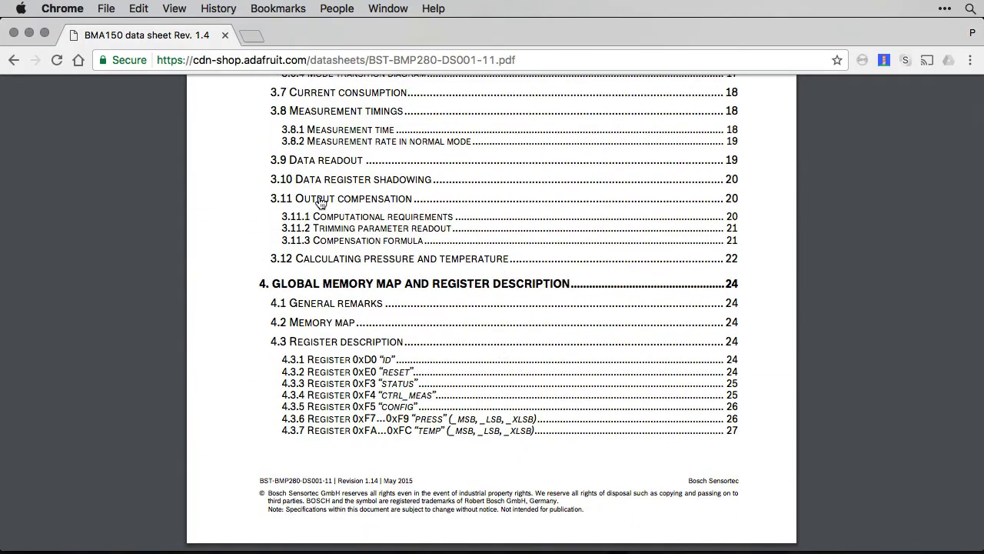
{"action": "left_click", "coordinate": [351, 199]}
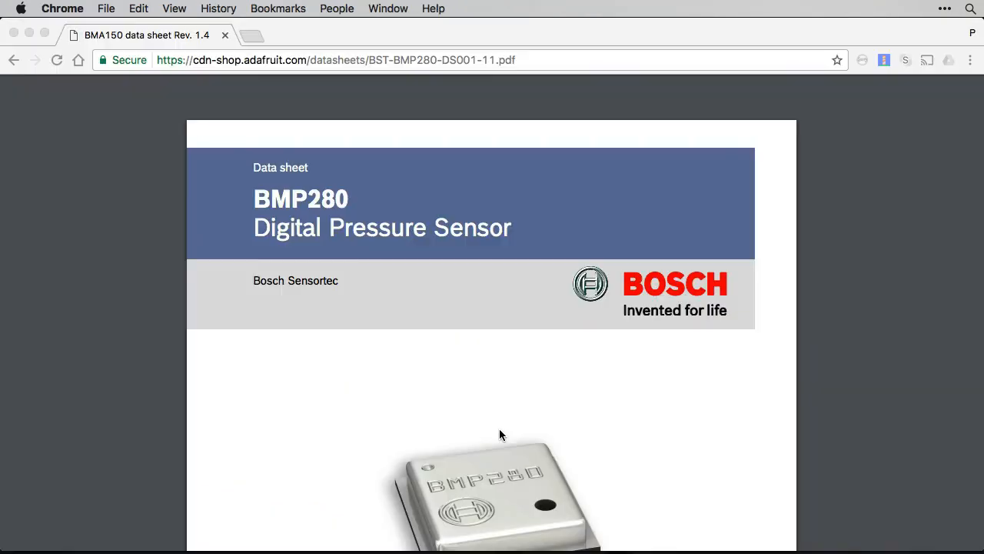
Step: Scroll the datasheet to the register description entries, including temperature register 0xFA…0xFC
{"action": "scroll", "scroll_direction": "down", "scroll_amount": 3}
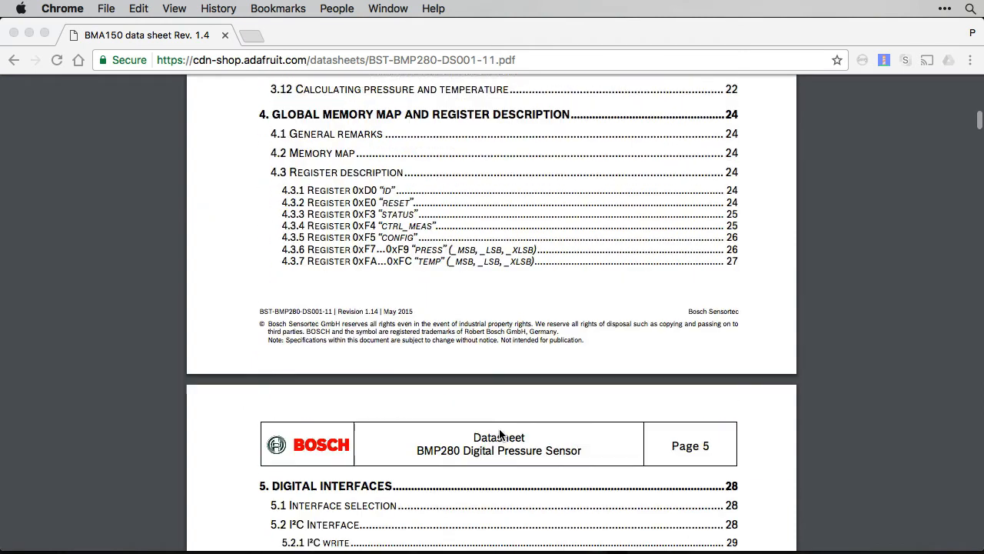
{"action": "scroll", "scroll_direction": "up", "scroll_amount": 3}
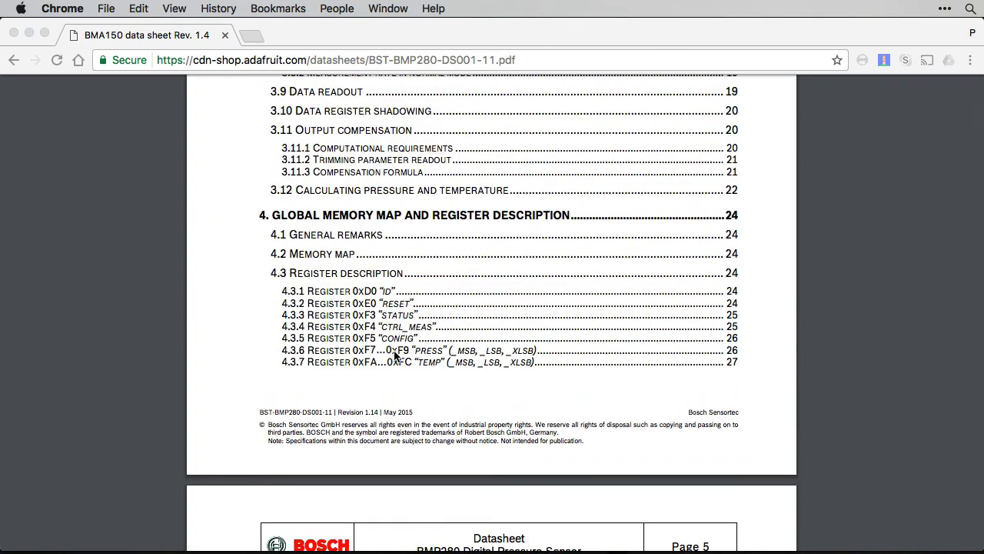
{"action": "scroll", "scroll_direction": "down", "scroll_amount": 3}
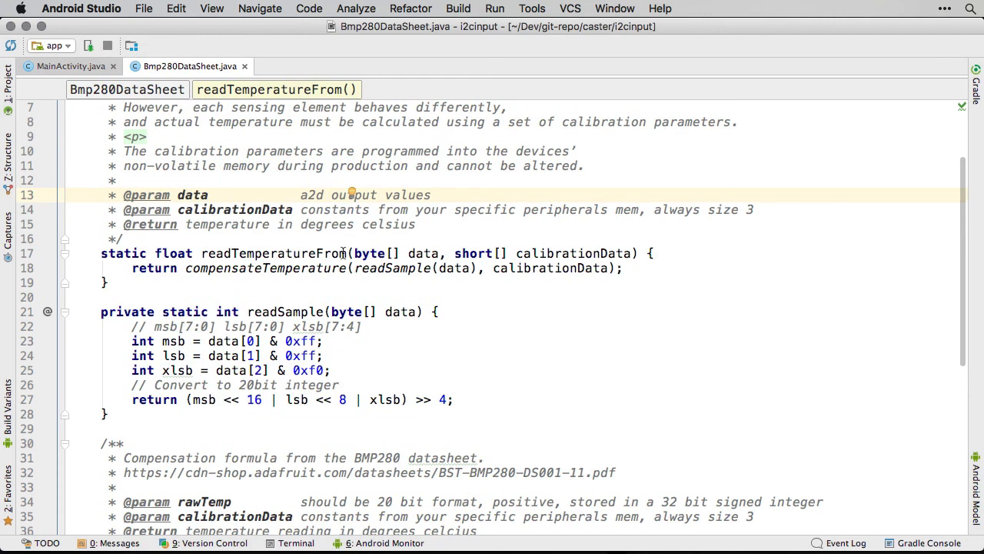
{"action": "scroll", "scroll_direction": "down", "scroll_amount": 3}
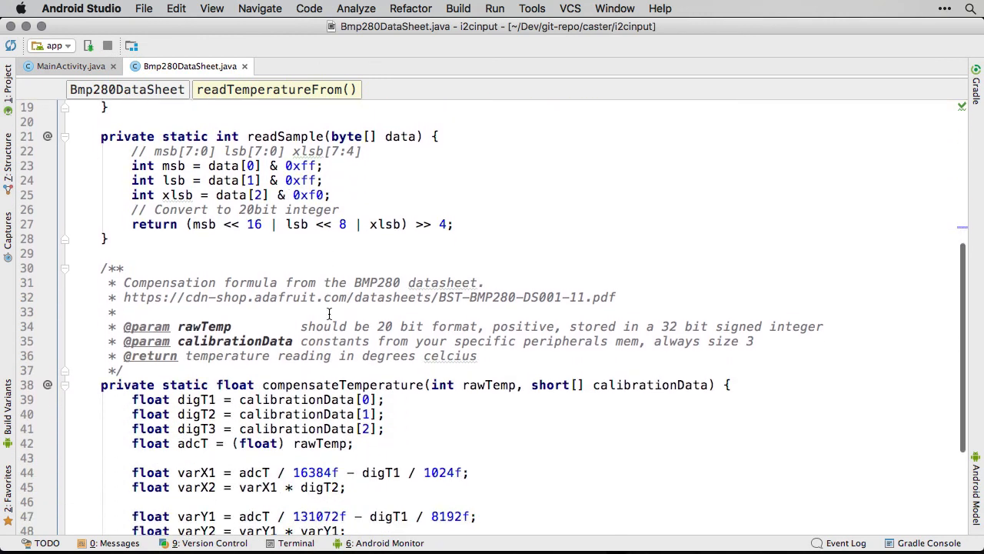
{"action": "scroll", "scroll_direction": "down", "scroll_amount": 3}
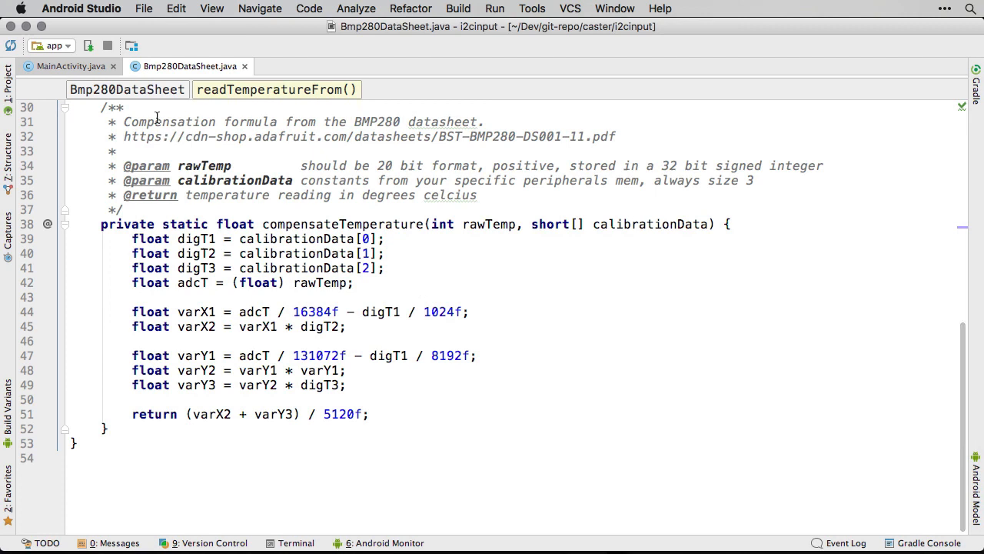
{"action": "left_click", "coordinate": [69, 66]}
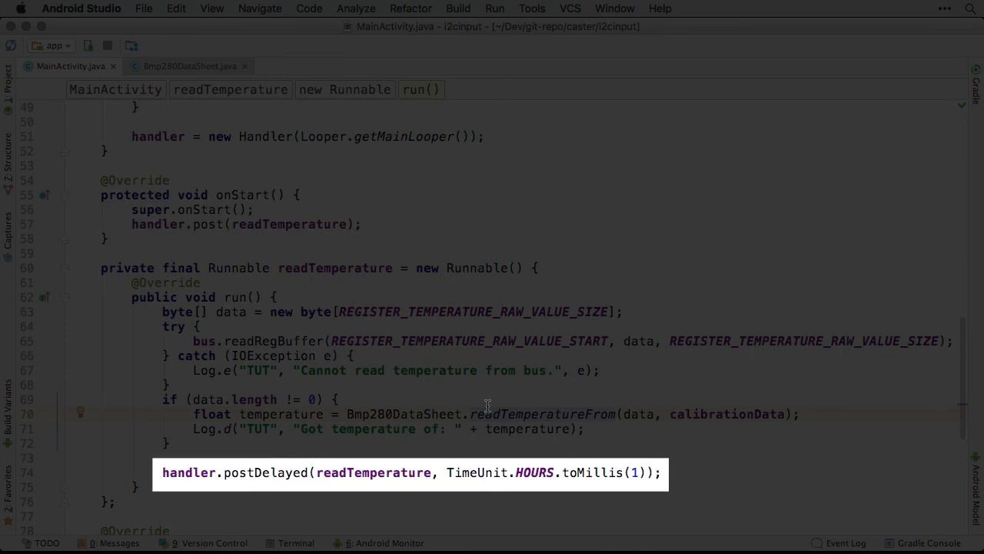
Step: Run MainActivity and confirm deployment to the Iot_rpi3 Raspberry Pi target
{"action": "scroll", "scroll_direction": "down", "scroll_amount": 3}
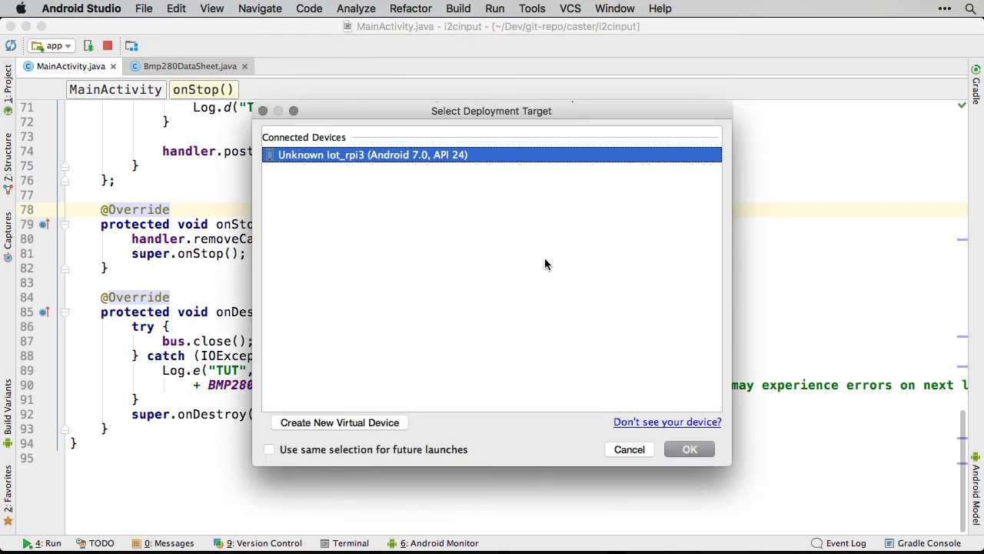
{"action": "left_click", "coordinate": [688, 448]}
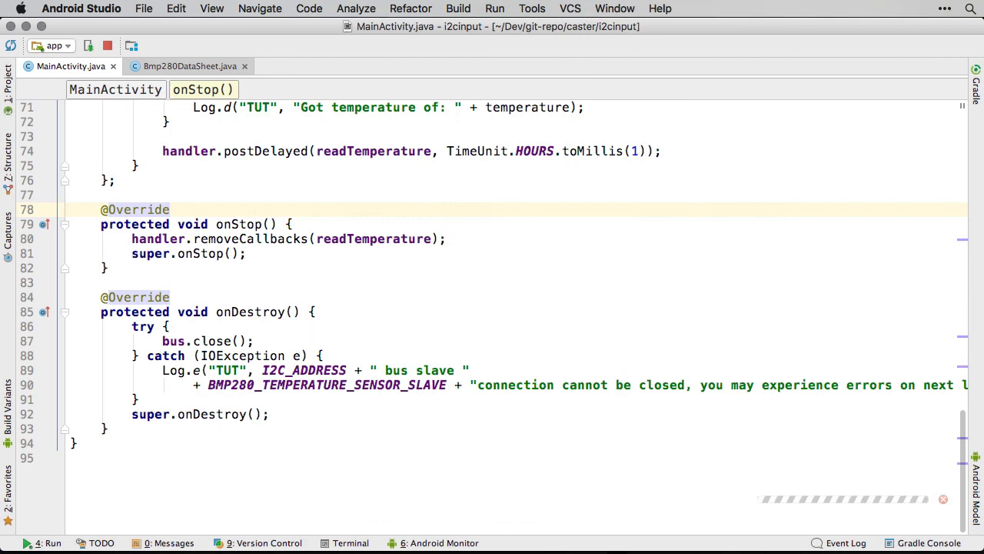